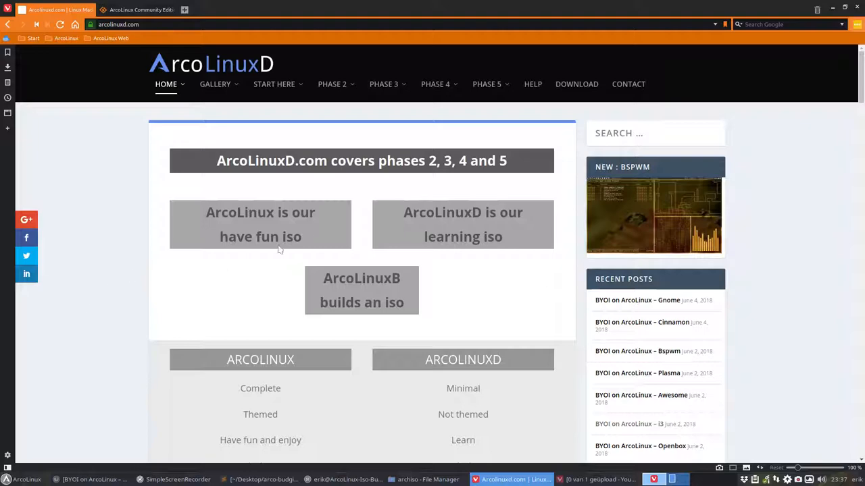
- Reach the BYOI – VISION article from the Phase 4 menu and enlarge its editions overview diagram
left_click(435, 84)
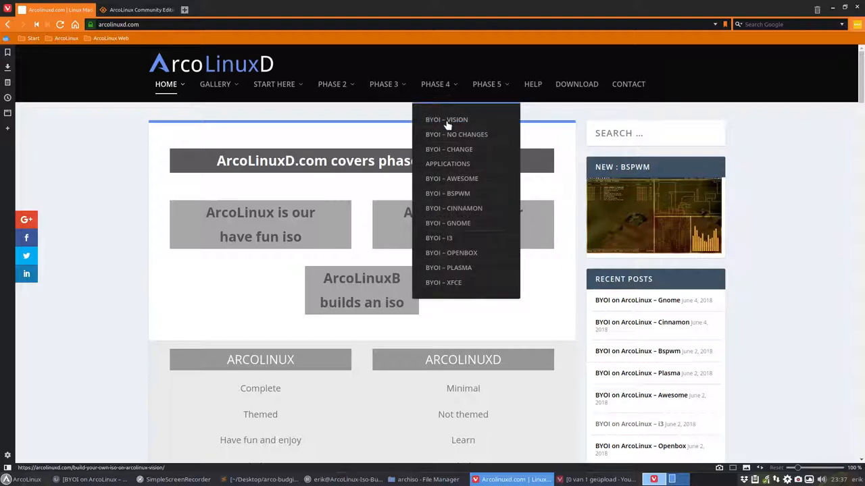
left_click(445, 119)
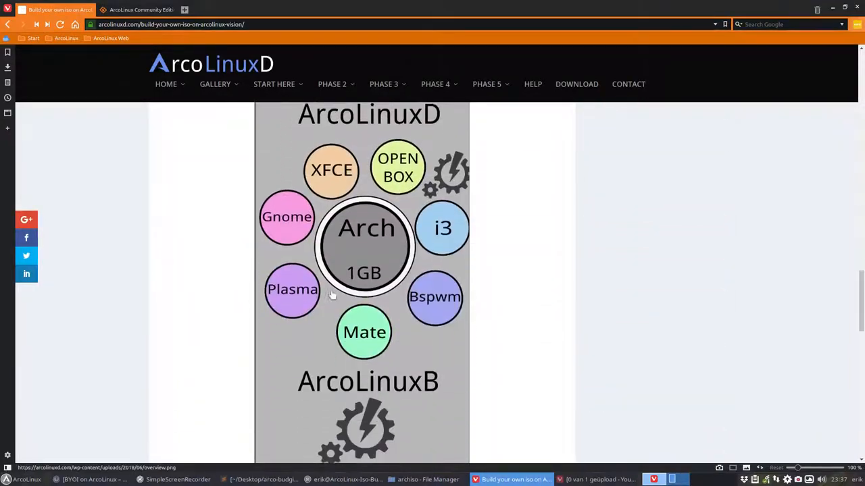
left_click(365, 246)
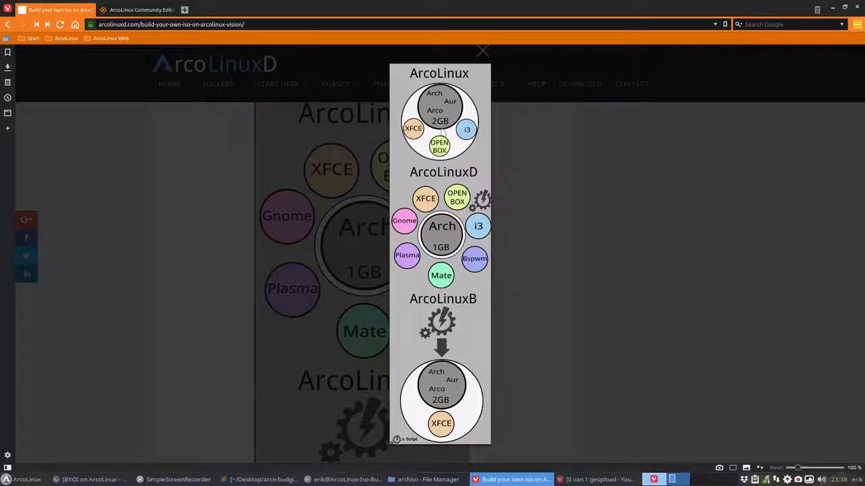
mouse_move(446, 132)
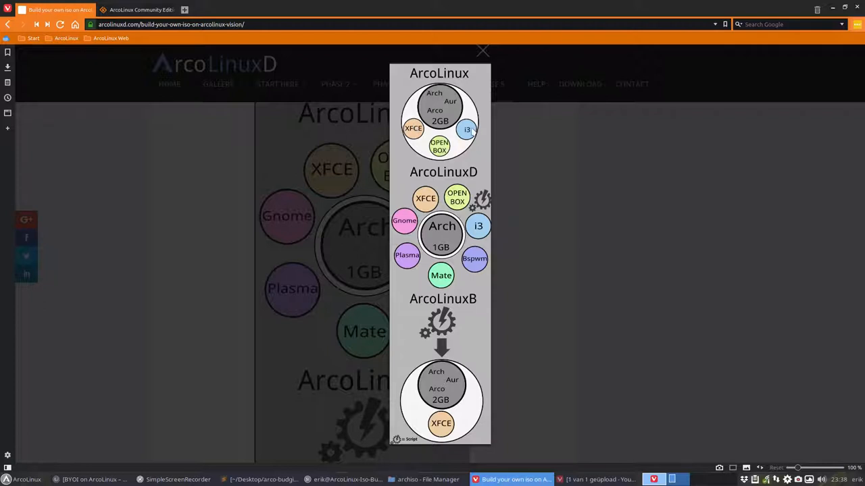
mouse_move(430, 100)
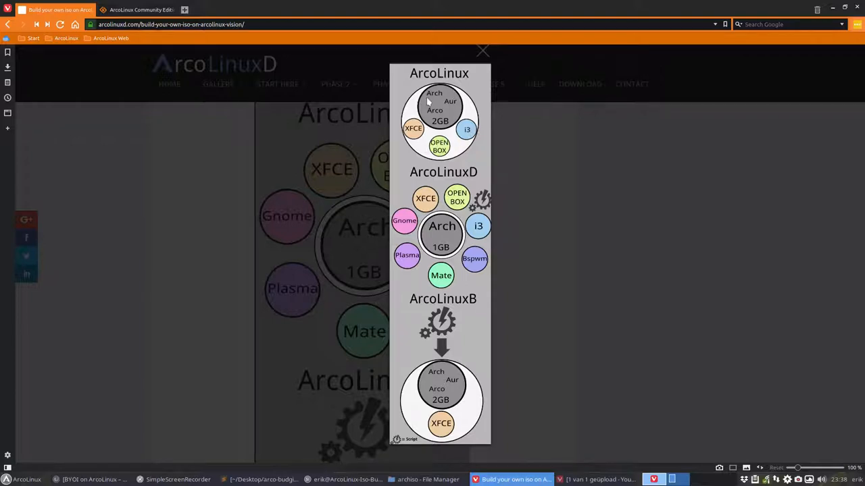
mouse_move(445, 174)
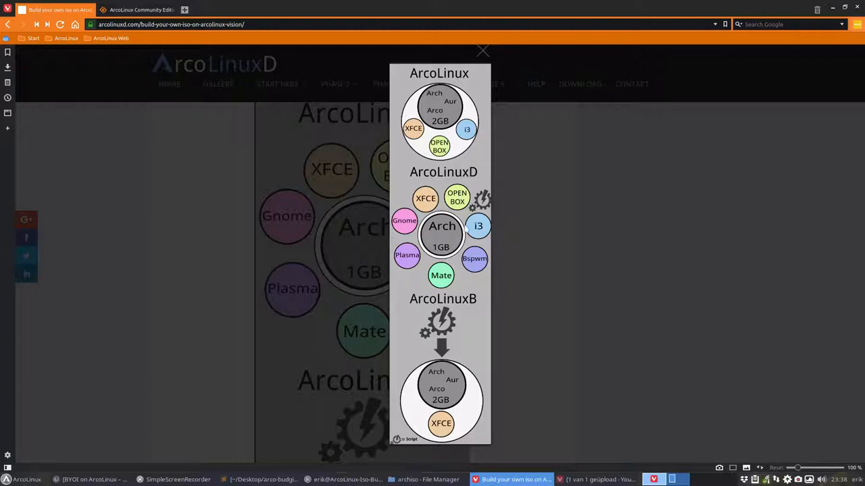
mouse_move(441, 273)
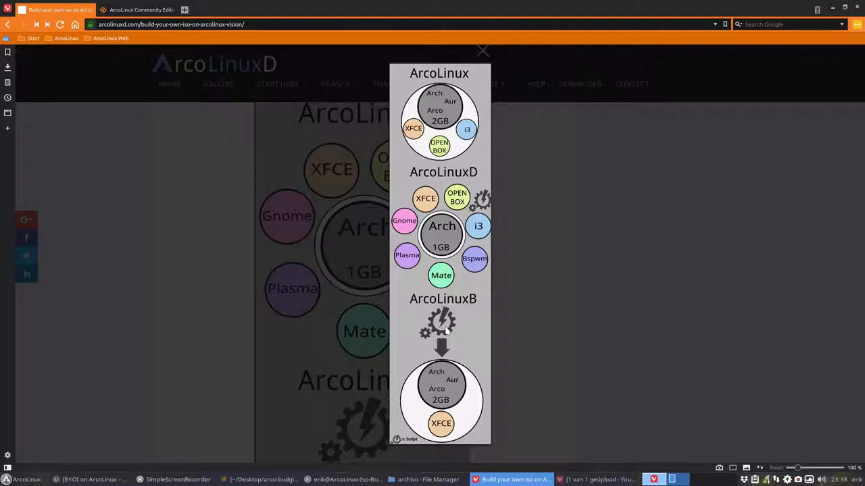
mouse_move(243, 358)
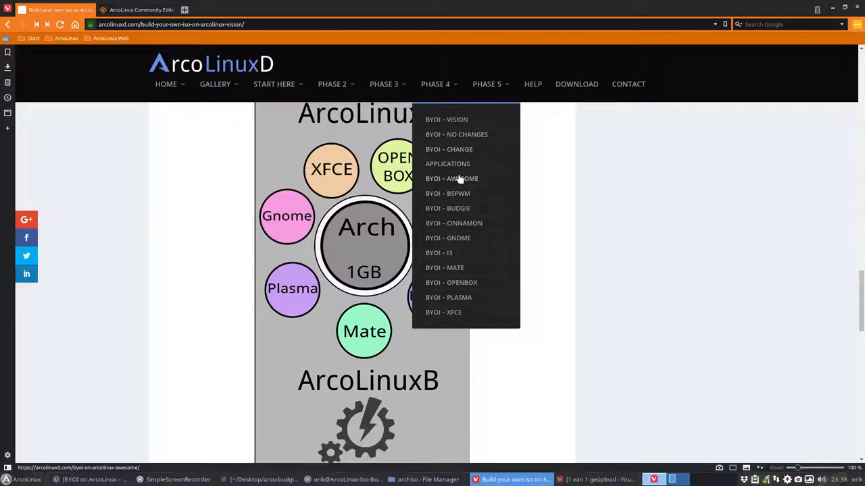
mouse_move(462, 195)
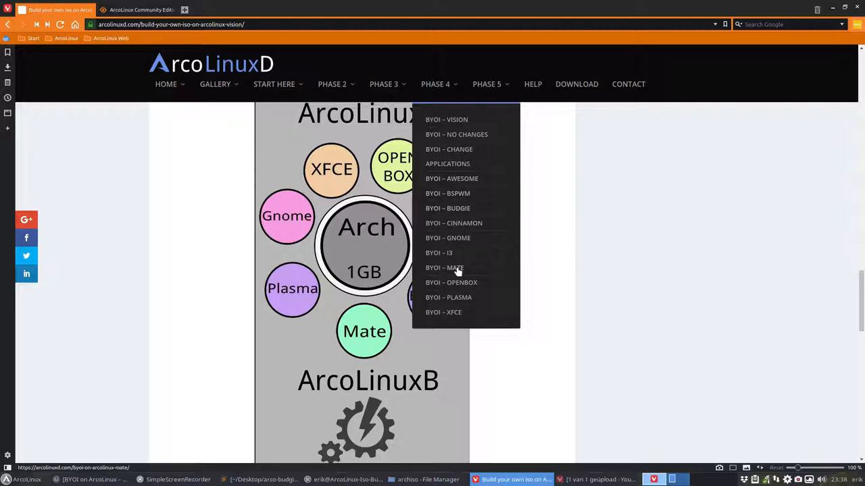
- Choose BYOI – MATE from the Phase 4 menu to load the Mate build article
left_click(444, 268)
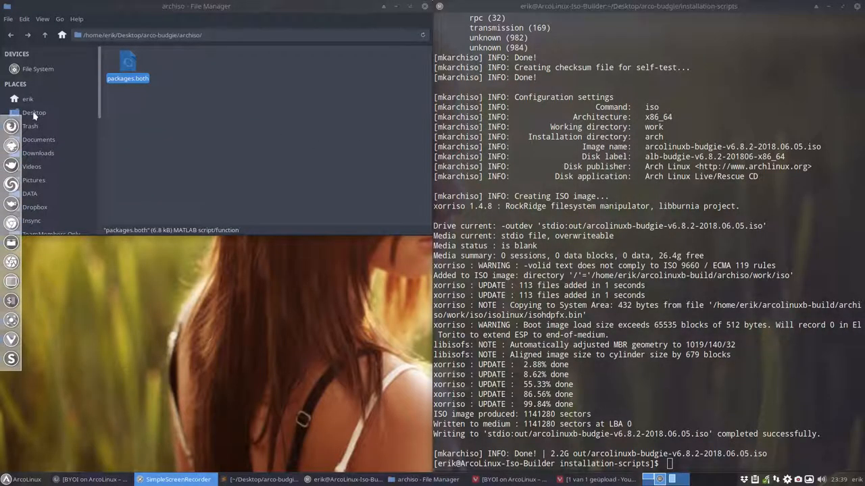
- Switch to the Desktop folder under Places and launch Open Terminal Here in it
left_click(34, 113)
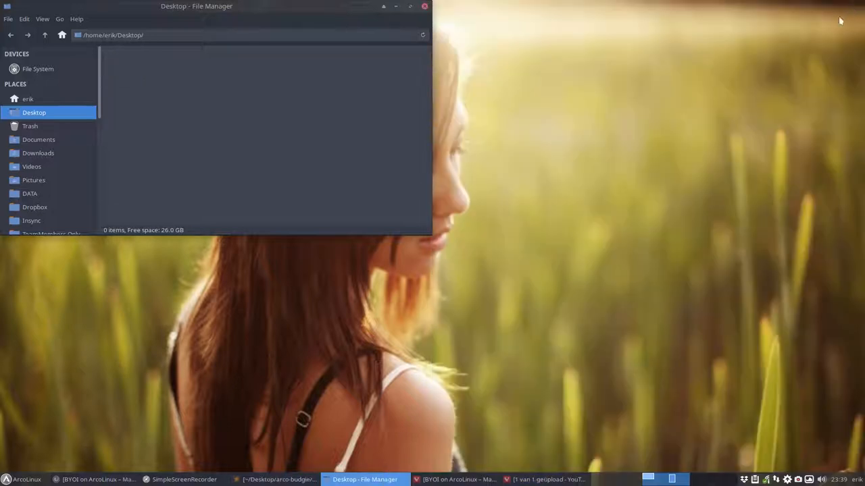
mouse_move(197, 75)
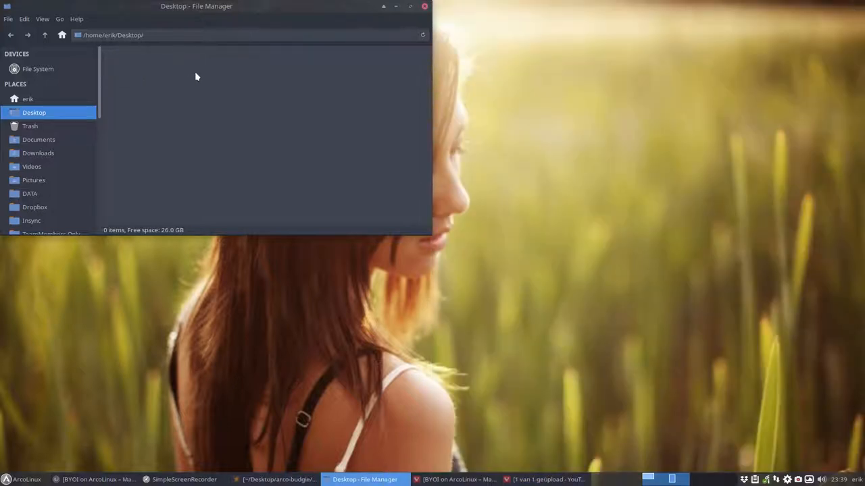
right_click(197, 76)
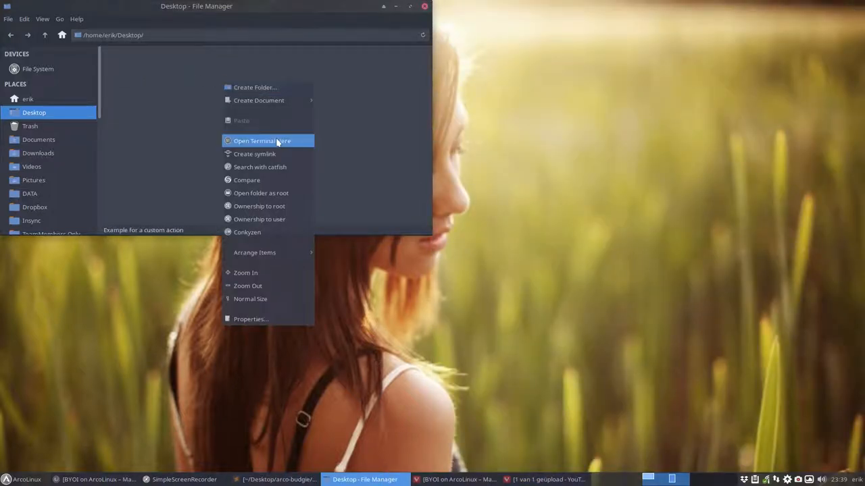
left_click(262, 140)
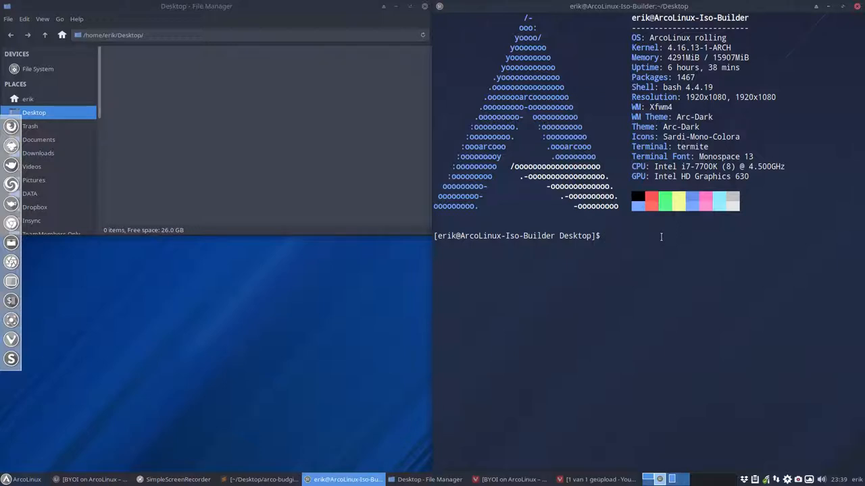
type("git clone https://github.com/arcolinuxb/arco-mate")
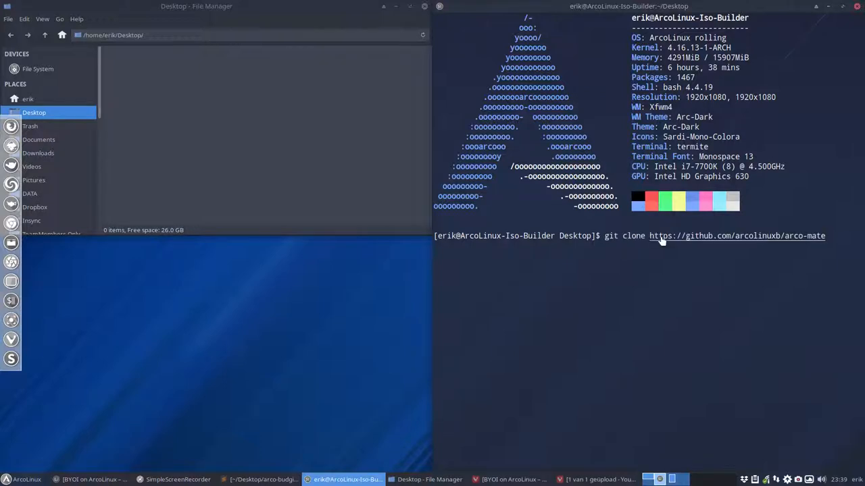
key("Return")
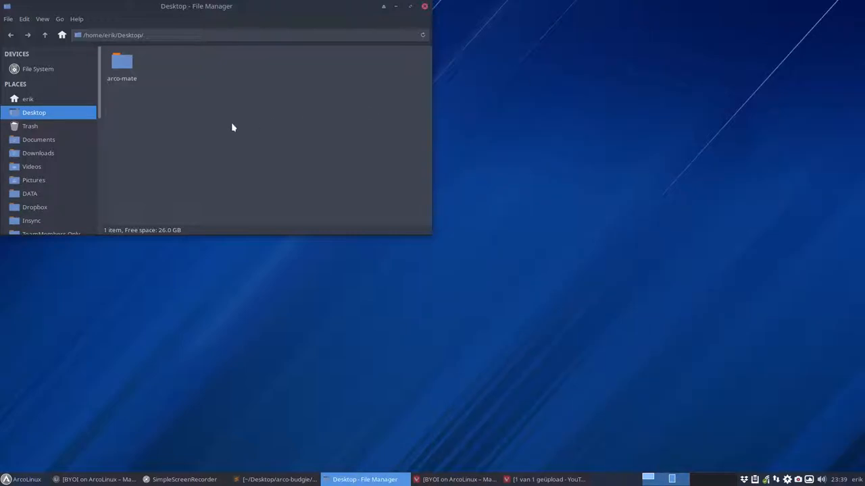
- Browse into the cloned arco-mate folder and look inside its archiso folder
double_click(121, 61)
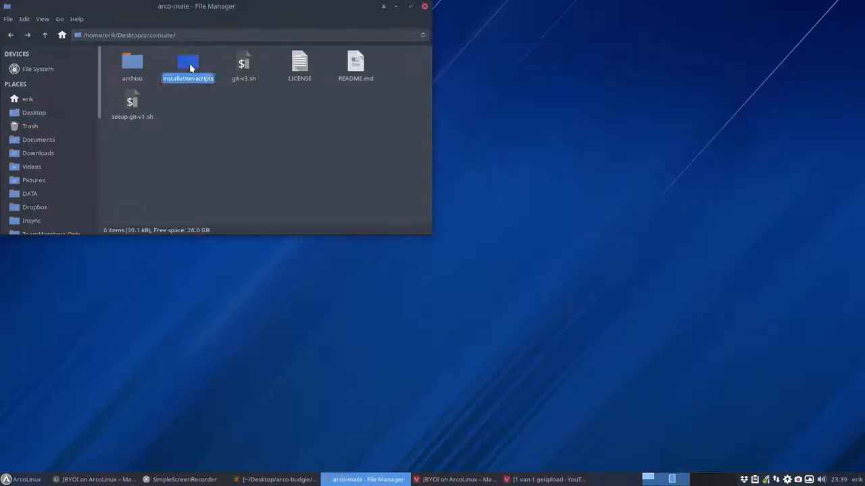
left_click(133, 65)
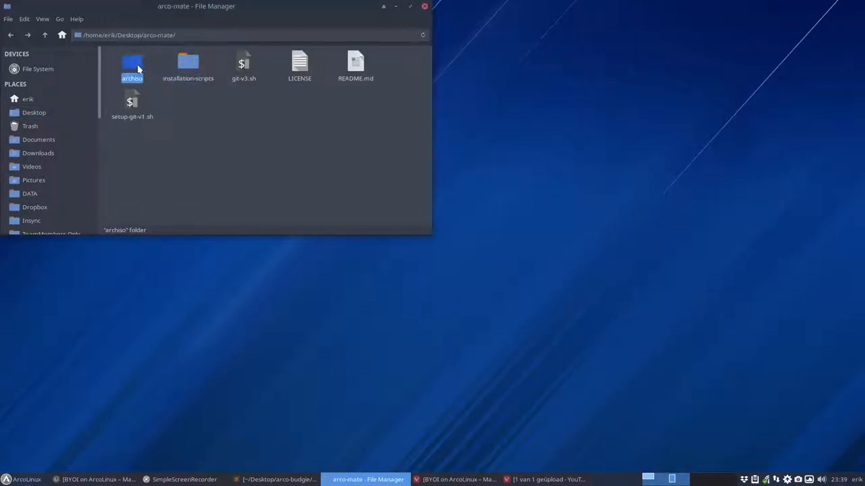
double_click(132, 64)
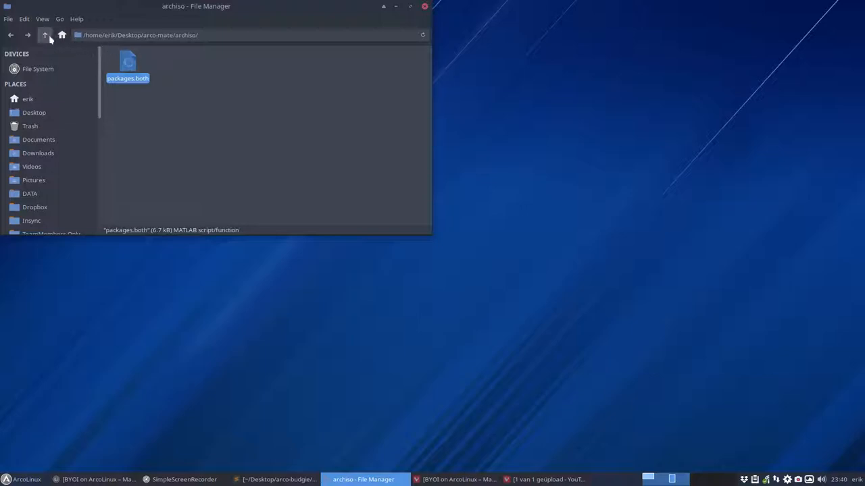
- Go back up to arco-mate, enter installation-scripts and launch a terminal there
left_click(44, 35)
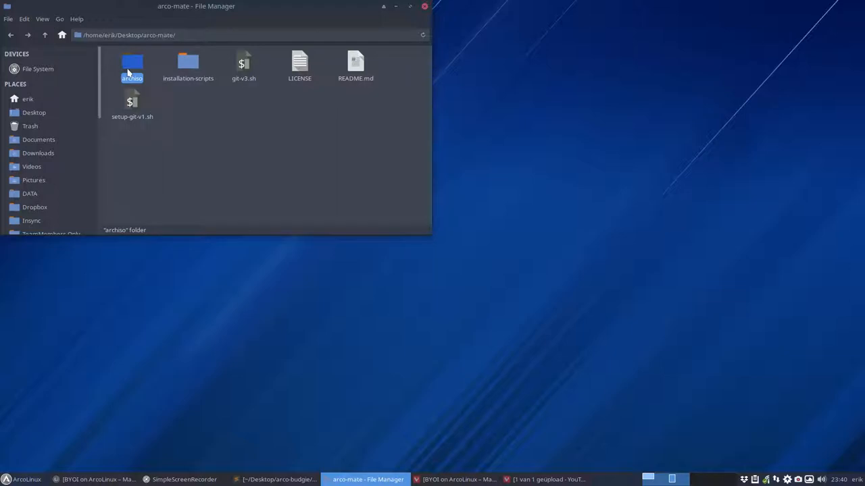
double_click(187, 65)
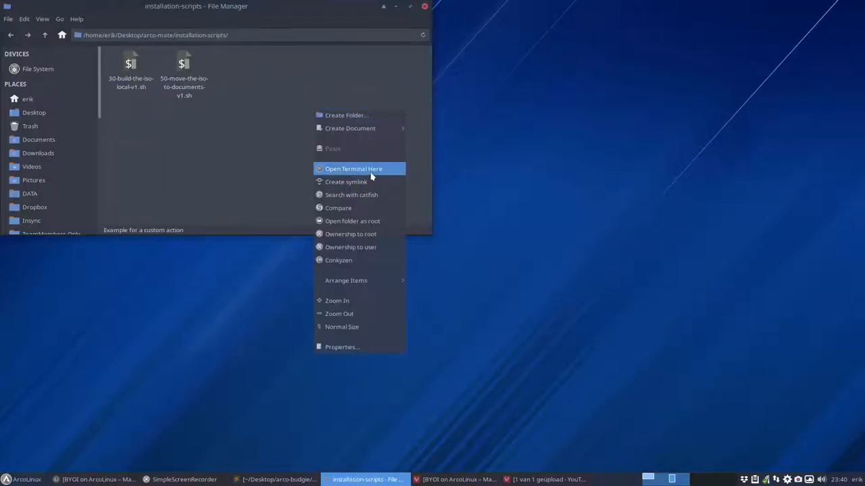
left_click(354, 169)
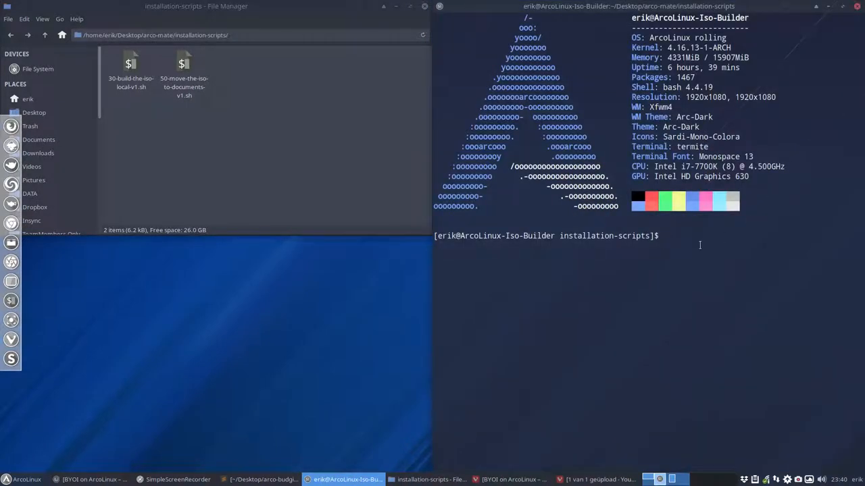
- Run ./30-build-the-iso-local-v1.sh to start the Mate ISO build, then return to the Vivaldi procedure page
type("./30")
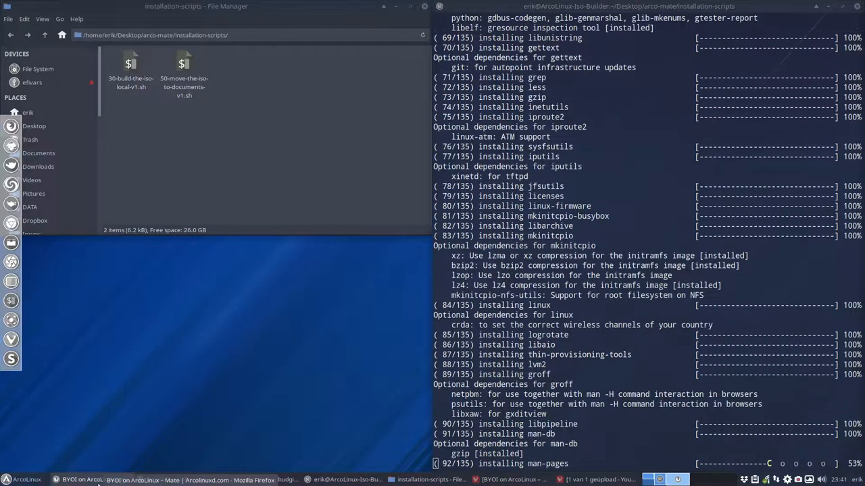
left_click(516, 479)
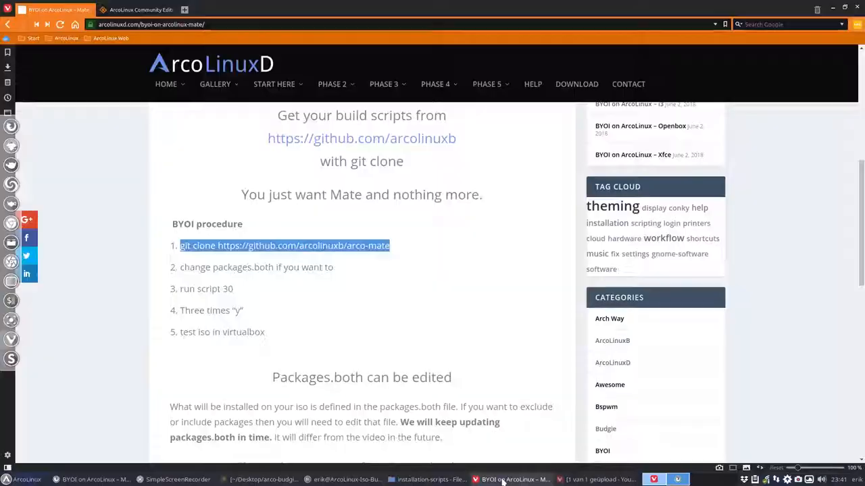
- Navigate via the ArcoLinuxD logo and Home menu to ARCOLINUX.INFO and scroll to its overview
left_click(165, 84)
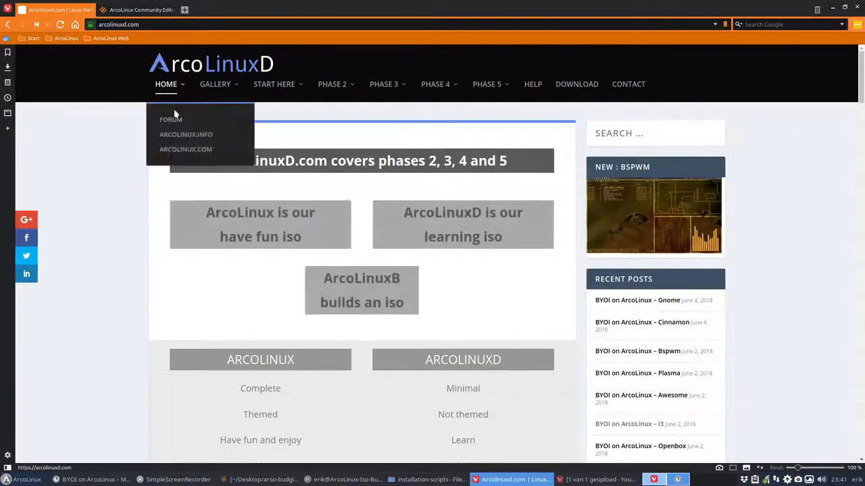
left_click(187, 134)
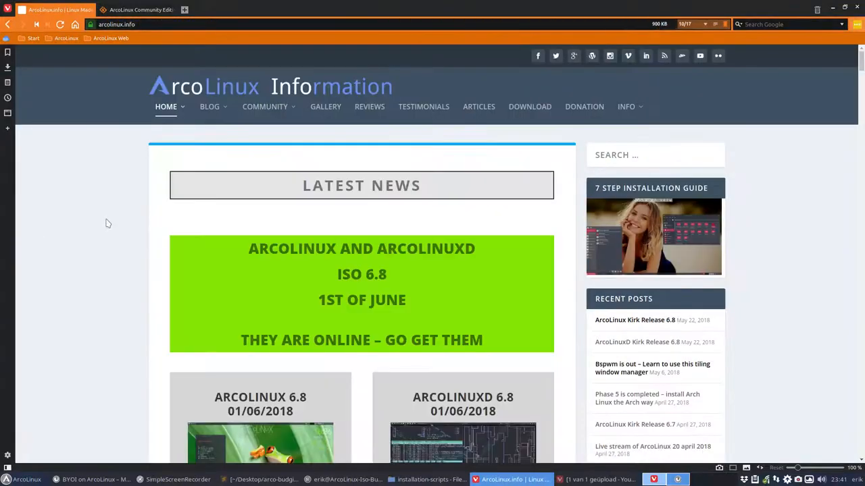
scroll("down", 3)
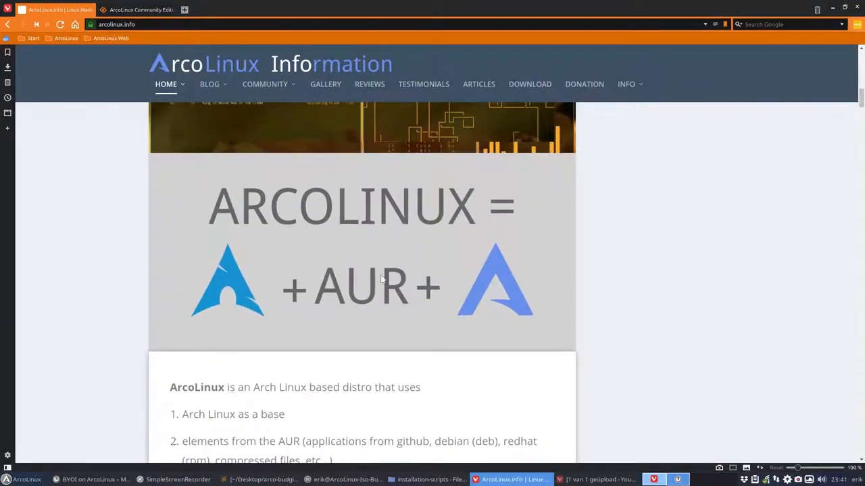
mouse_move(281, 290)
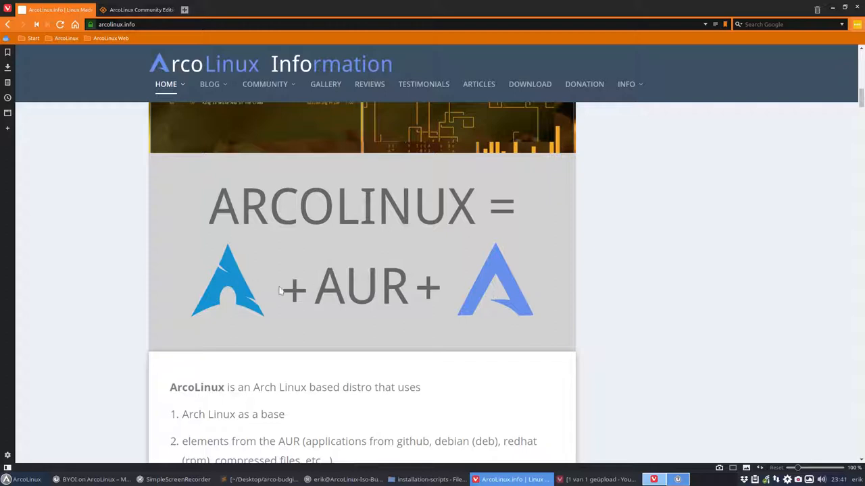
mouse_move(237, 295)
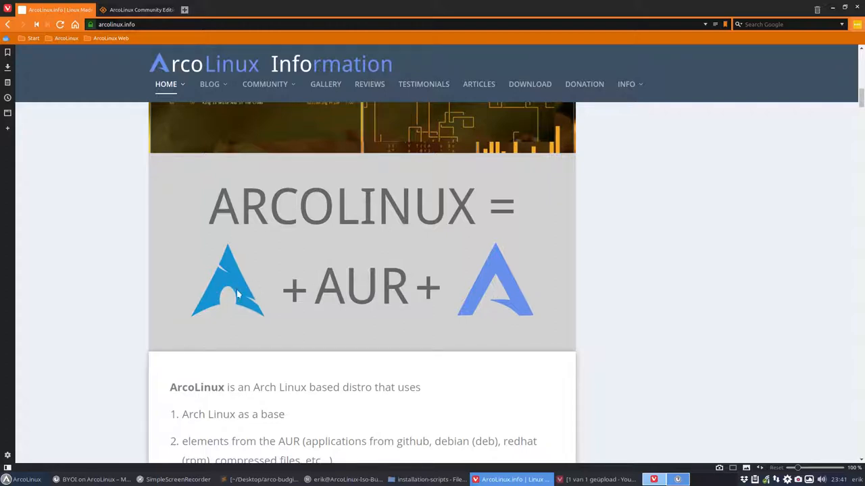
mouse_move(479, 286)
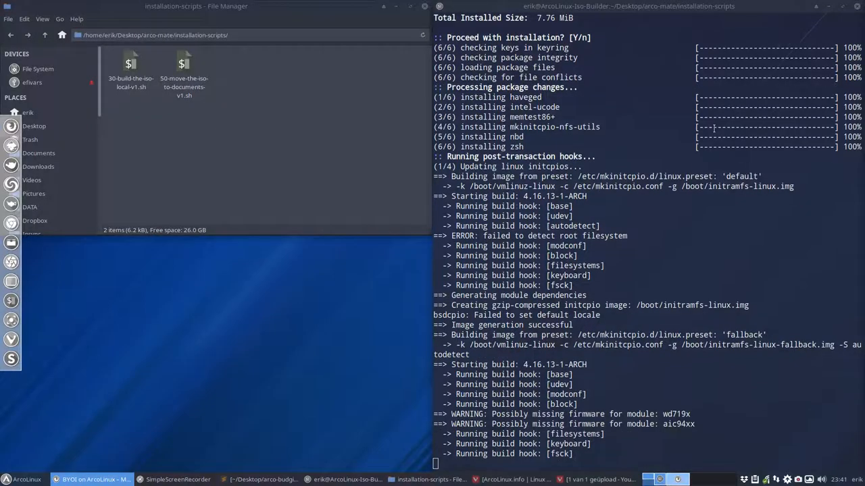
- Scroll the terminal output while mkarchiso finishes writing arcolinuxb-mate-v6.8.2-2018.06.05.iso
scroll("down", 3)
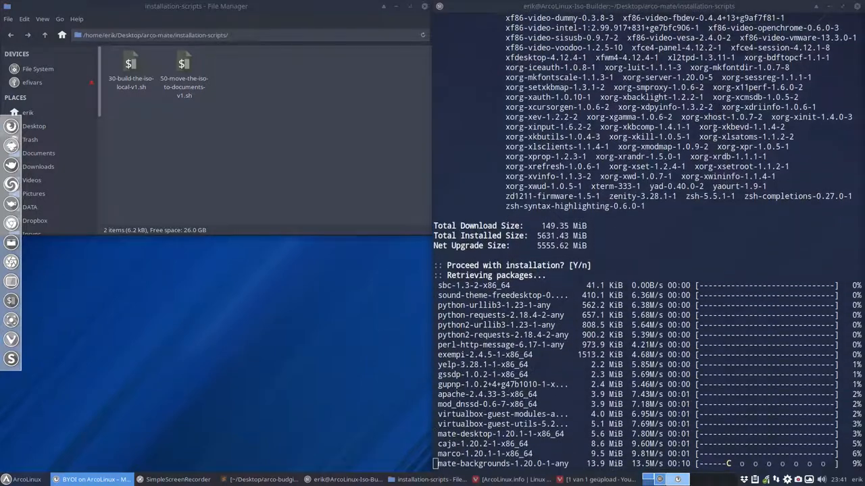
scroll("down", 3)
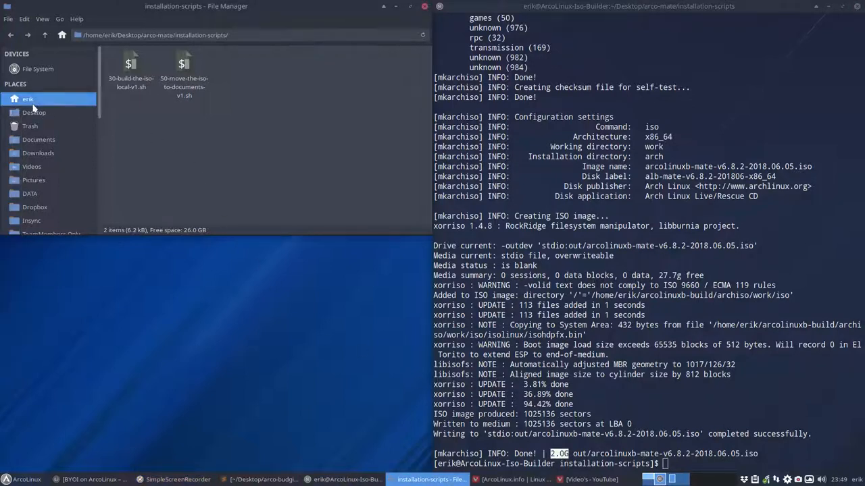
- From the home folder, browse arcolinuxb-build/archiso/out to find the finished Mate ISO
left_click(27, 98)
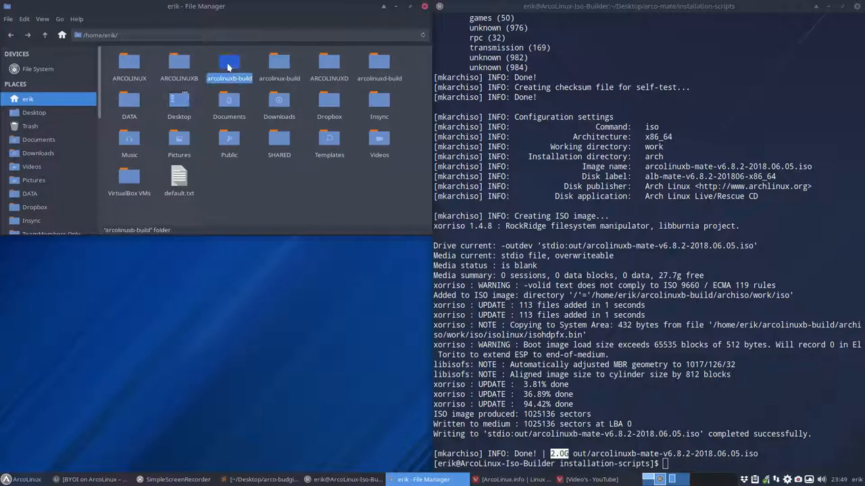
double_click(229, 65)
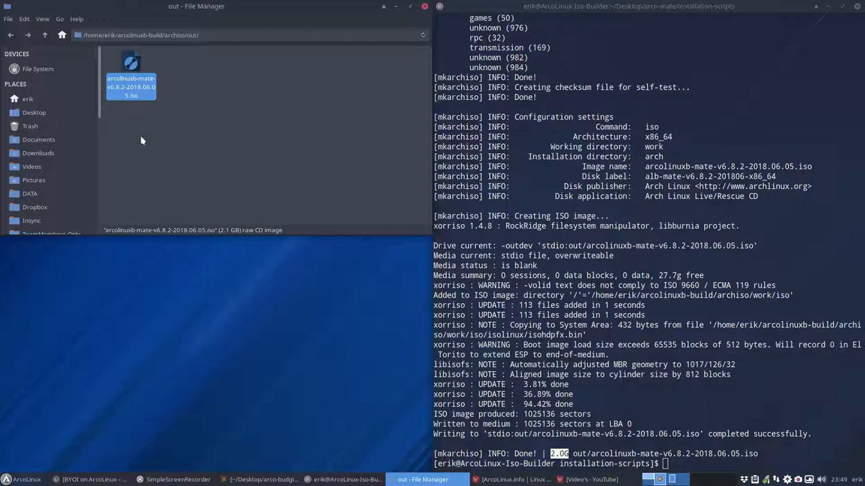
- Return to the Desktop and enter arco-mate's archiso folder
left_click(34, 112)
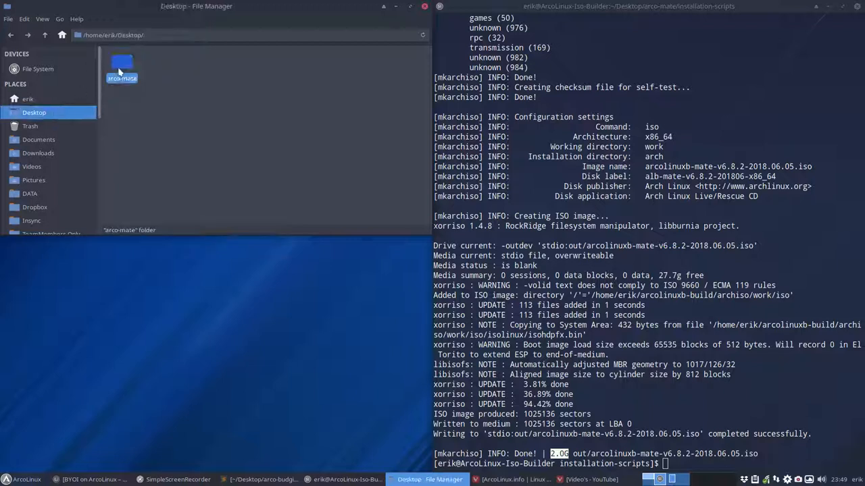
double_click(121, 65)
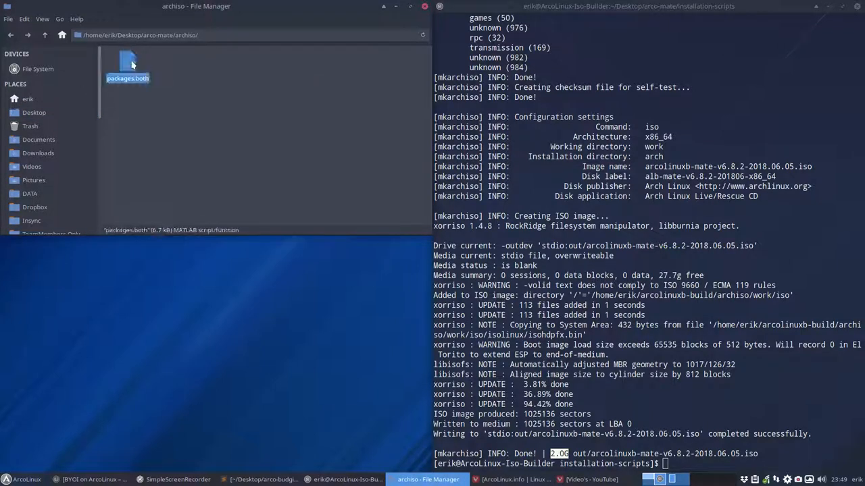